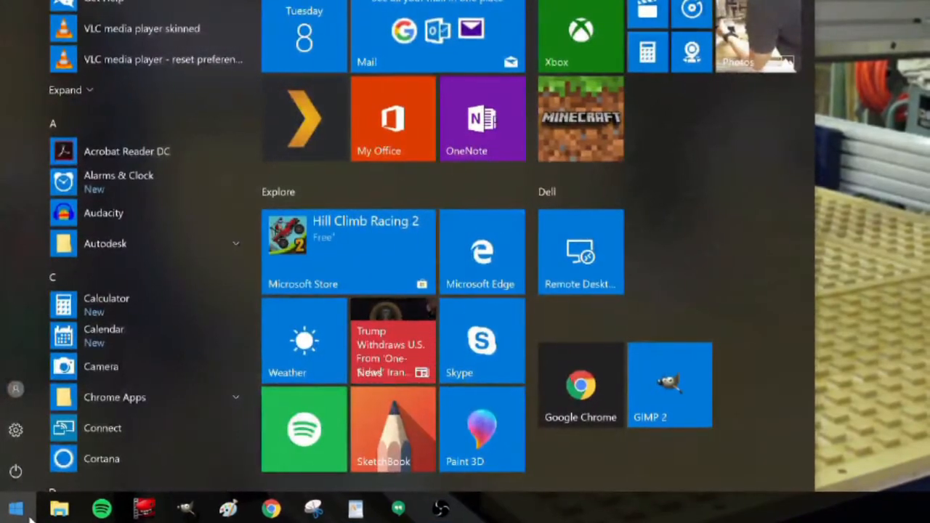
- Search the Start menu for 'device manager' and launch Device Manager
type("device manager")
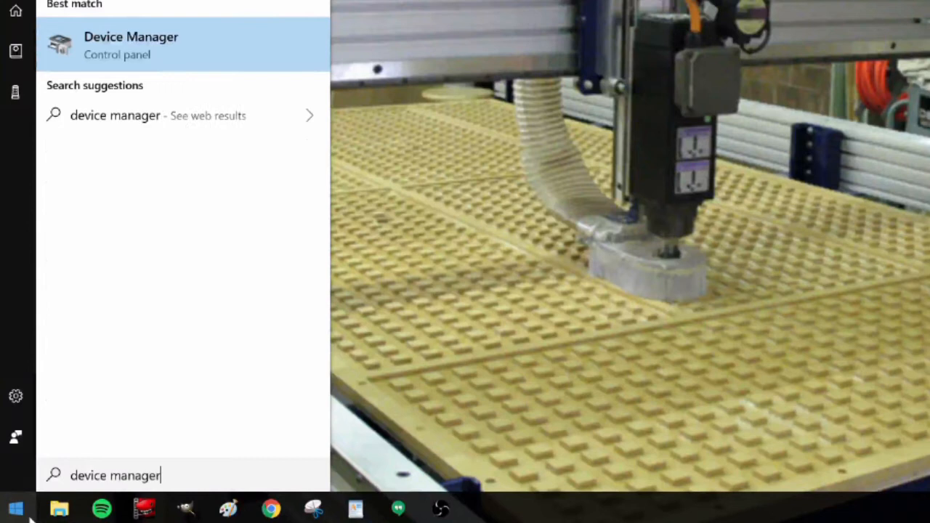
mouse_move(189, 47)
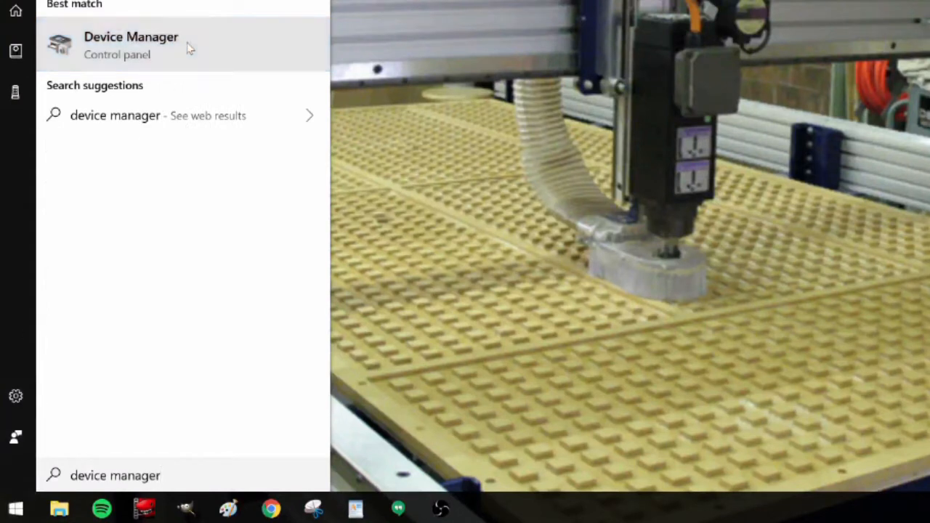
left_click(131, 45)
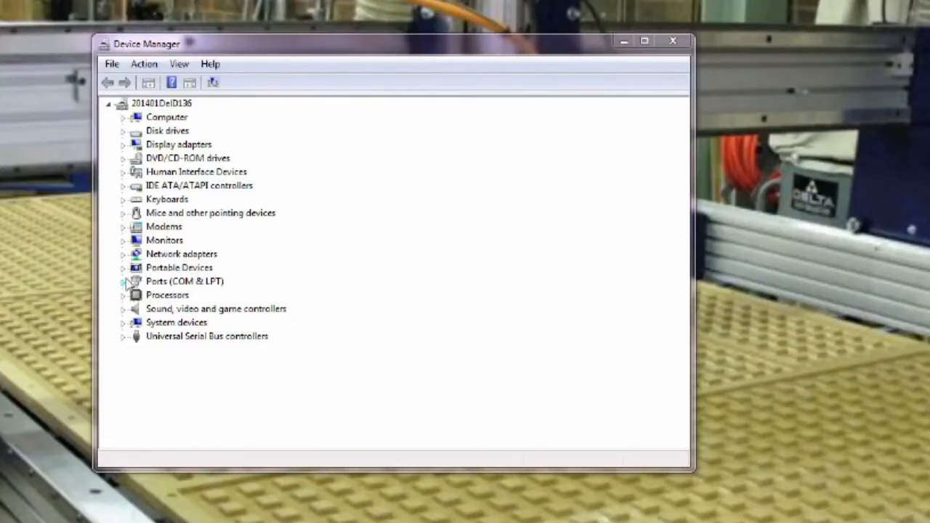
- Uninstall the ShopBot Controller (COM7) device under Ports (COM & LPT)
left_click(124, 281)
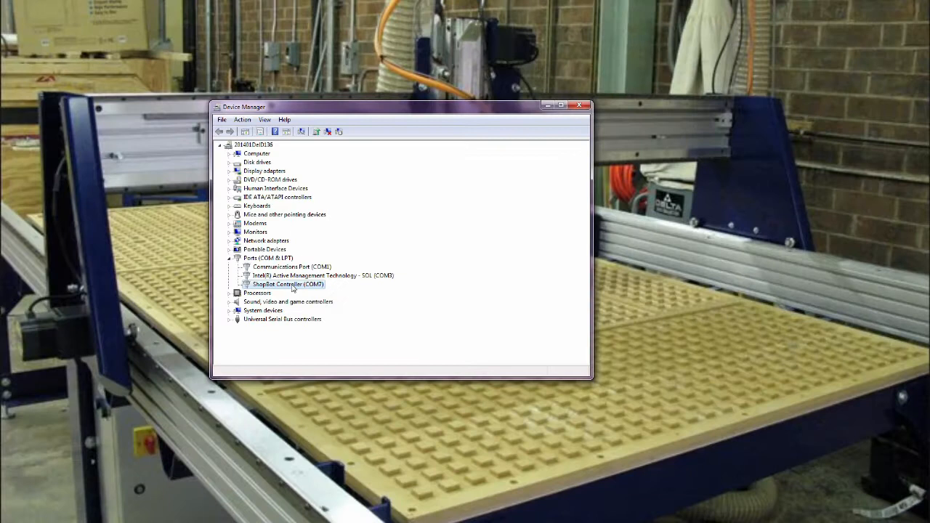
right_click(285, 284)
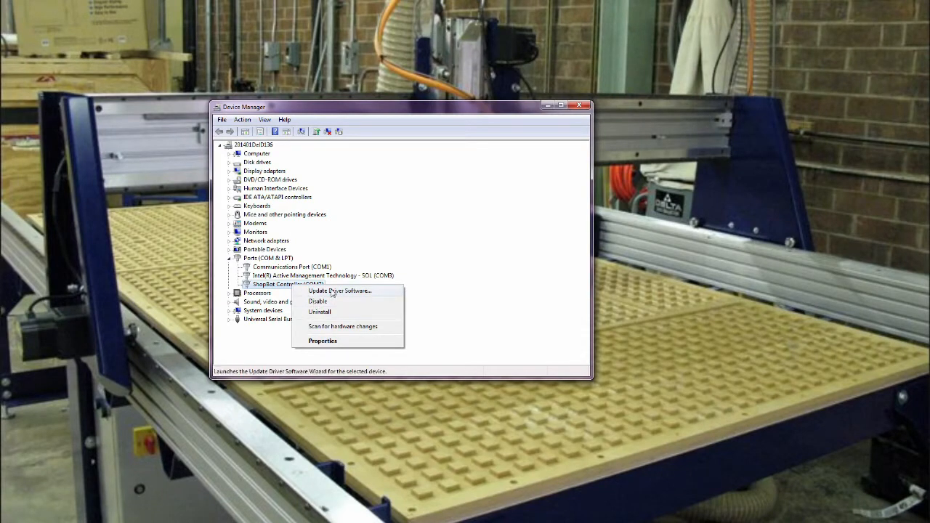
left_click(318, 312)
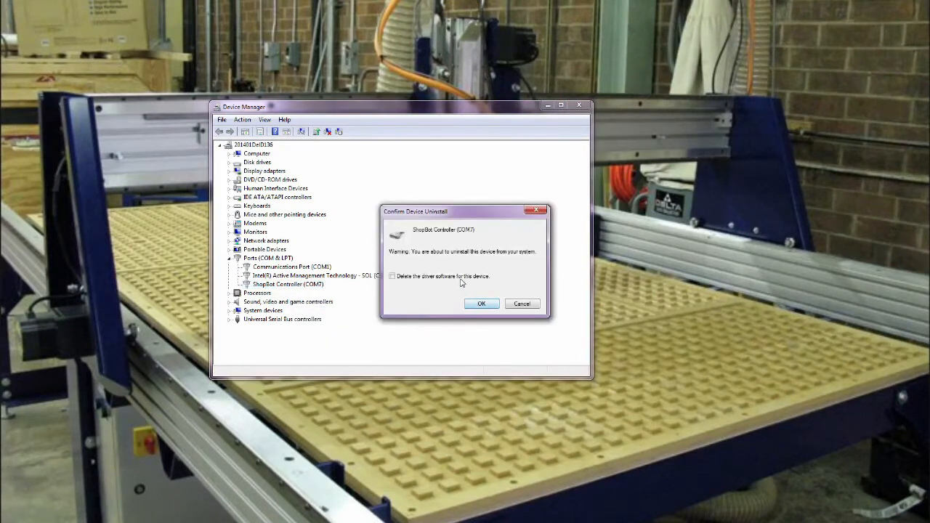
left_click(481, 304)
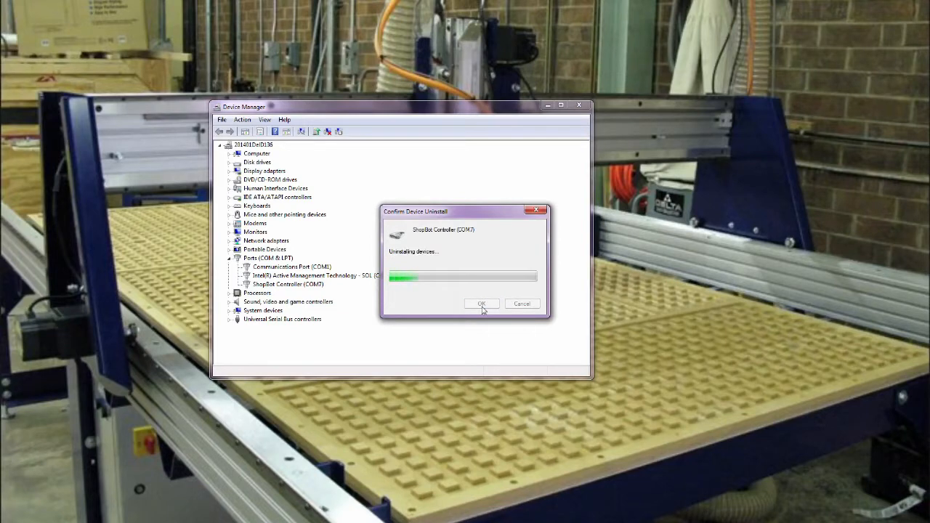
left_click(482, 303)
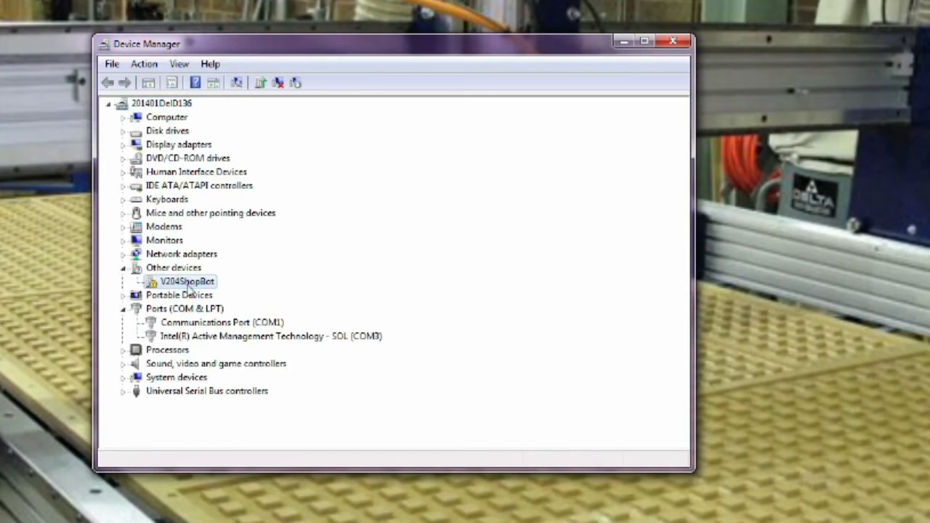
- Start a manual driver update for V204ShopBot and bring up the folder browser
right_click(185, 281)
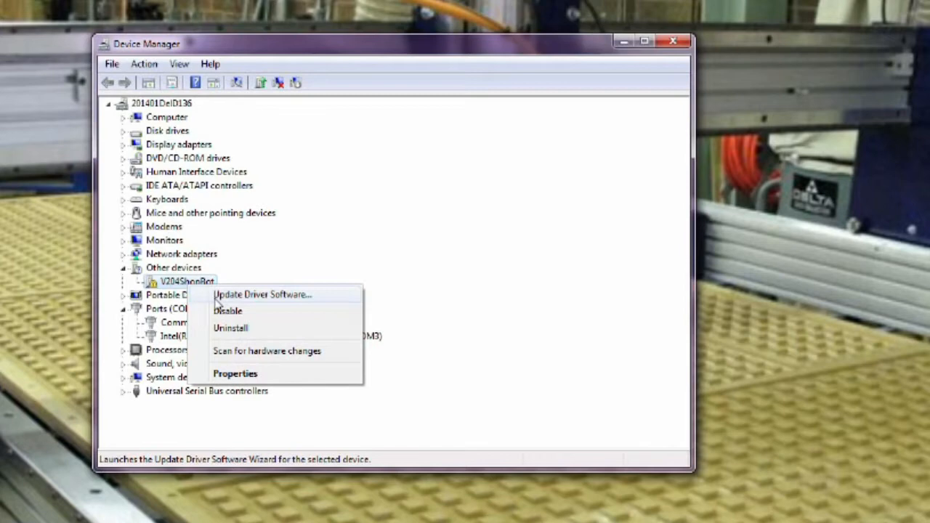
left_click(262, 294)
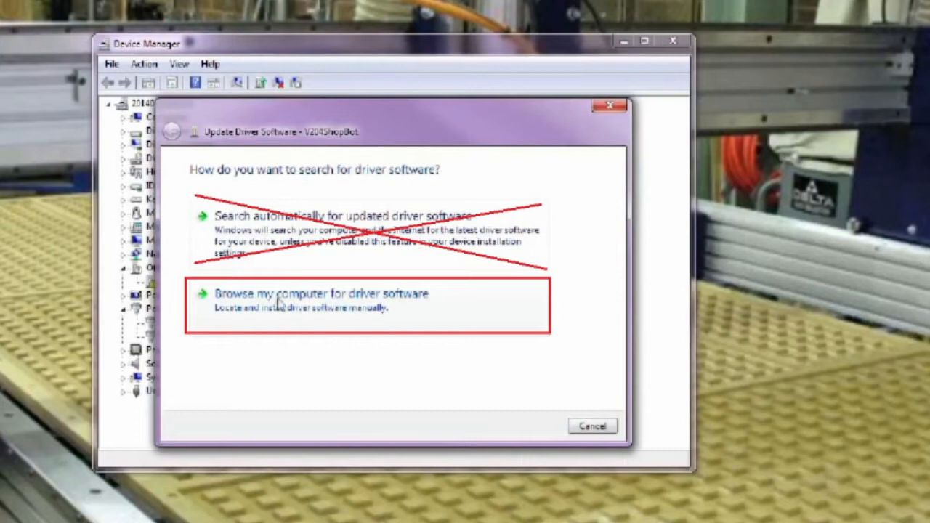
left_click(305, 298)
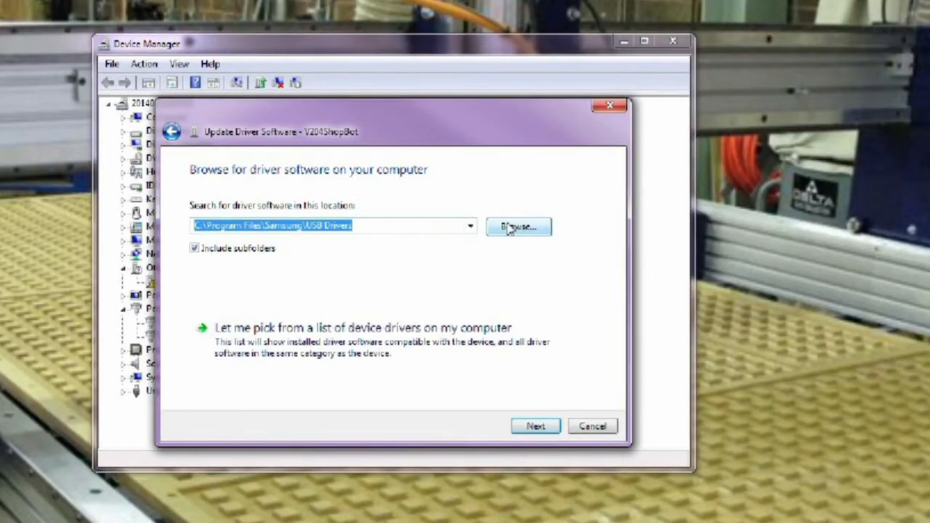
mouse_move(425, 253)
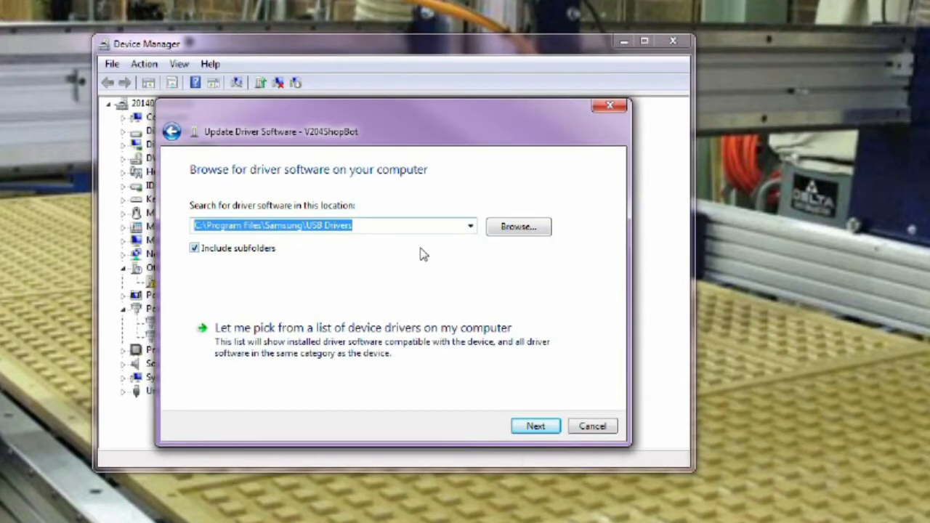
left_click(517, 226)
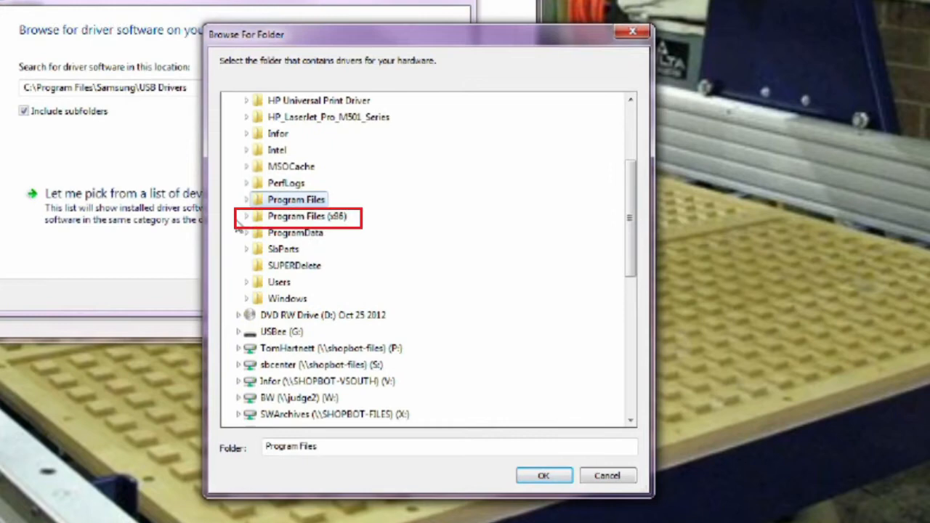
- Pick C:\Program Files (x86)\ShopBot\ShopBot 3 as the driver folder
left_click(246, 216)
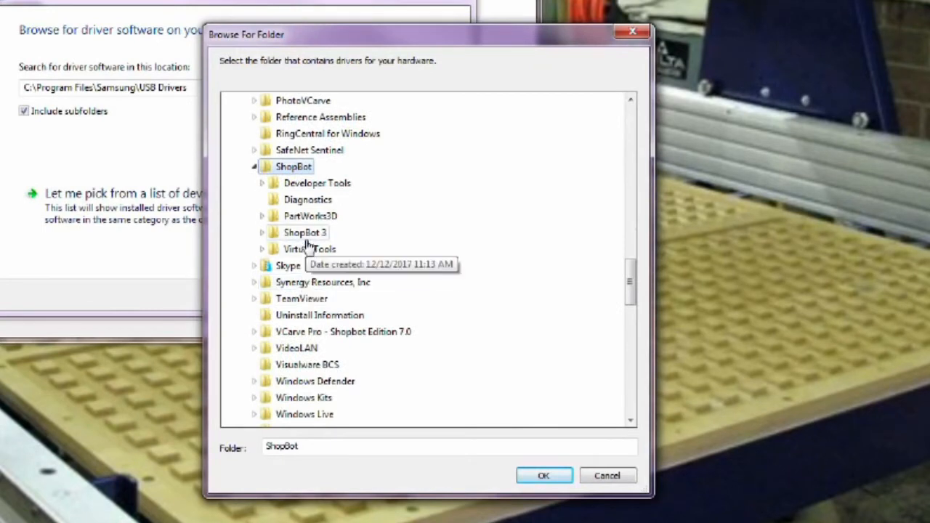
left_click(305, 232)
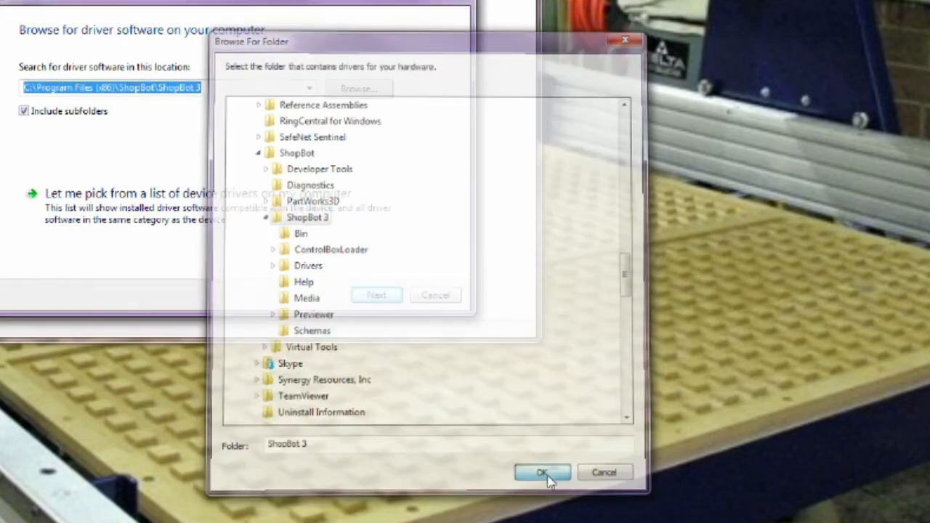
left_click(542, 472)
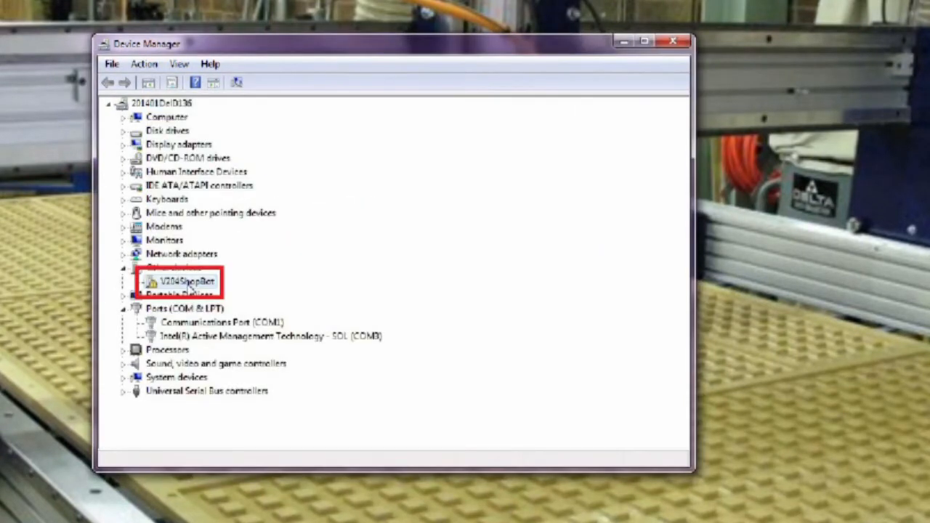
- Install the V204ShopBot driver from the ShopBot 3 folder, becoming ShopBot Controller (COM7)
right_click(186, 282)
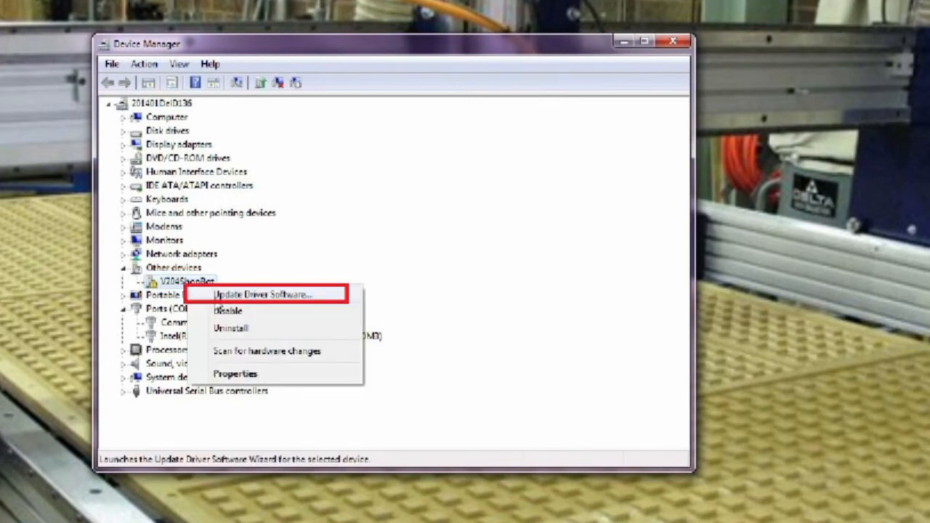
left_click(261, 294)
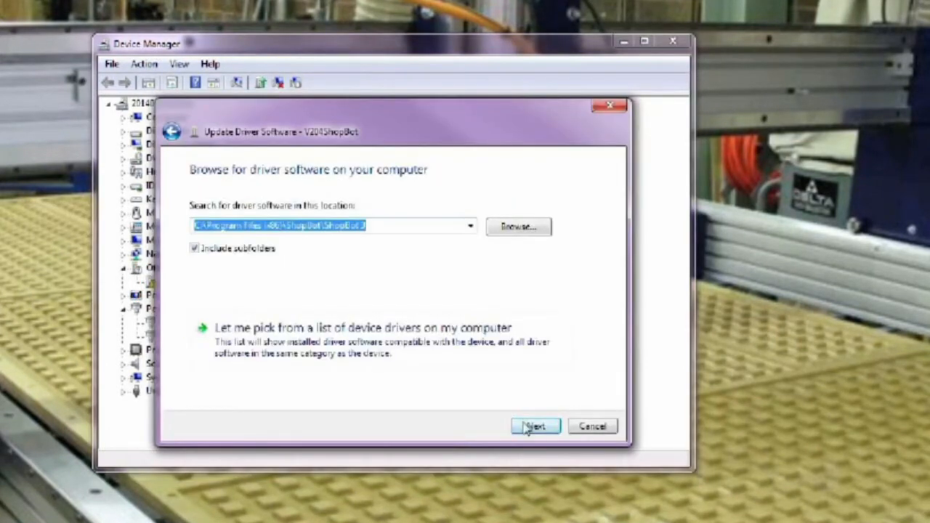
left_click(535, 426)
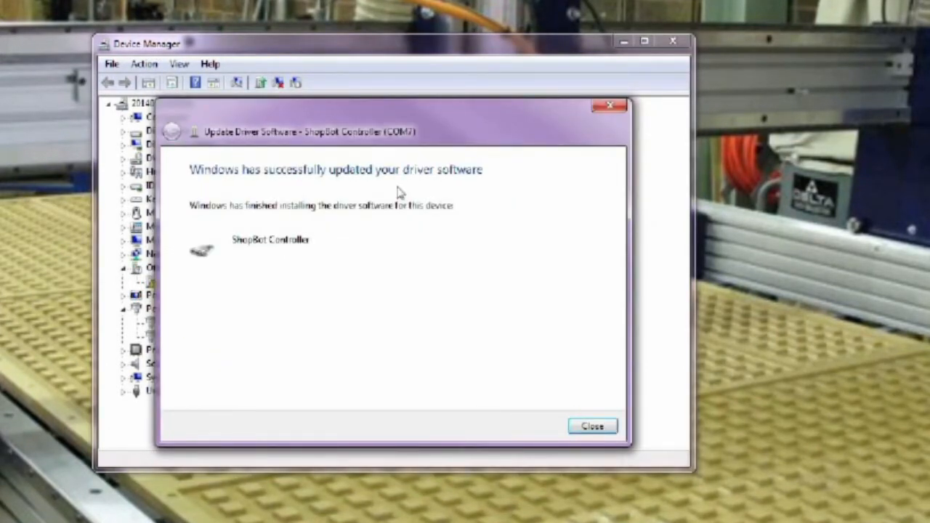
left_click(592, 426)
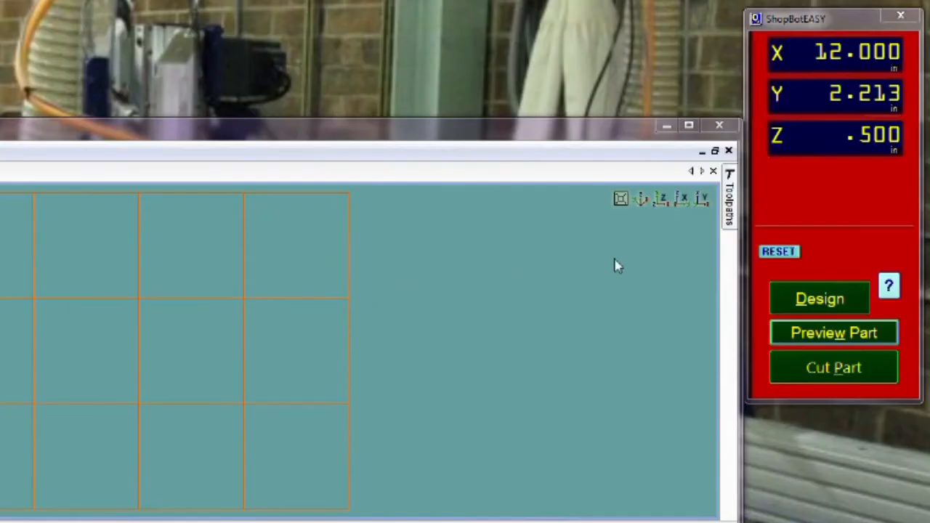
- Use the ShopBotEASY ? panel to switch to the FULL ShopBot interface
left_click(888, 285)
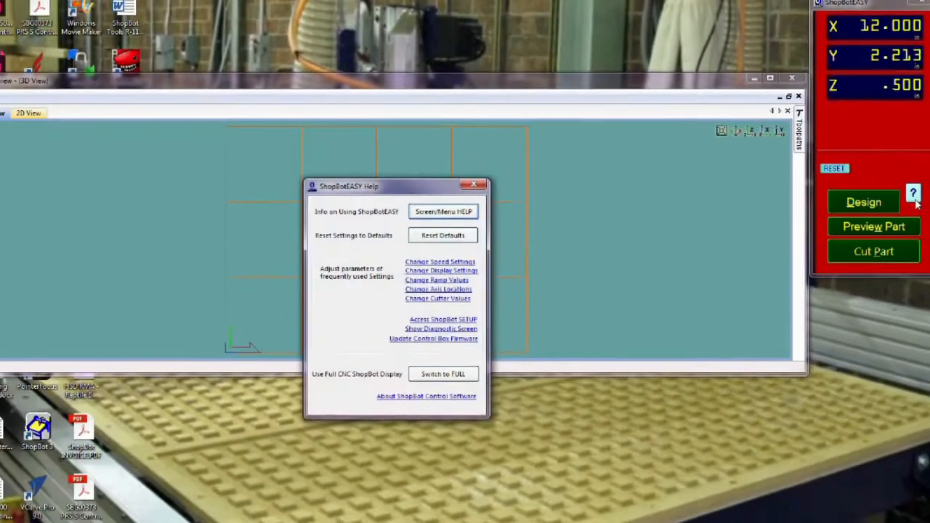
left_click(443, 373)
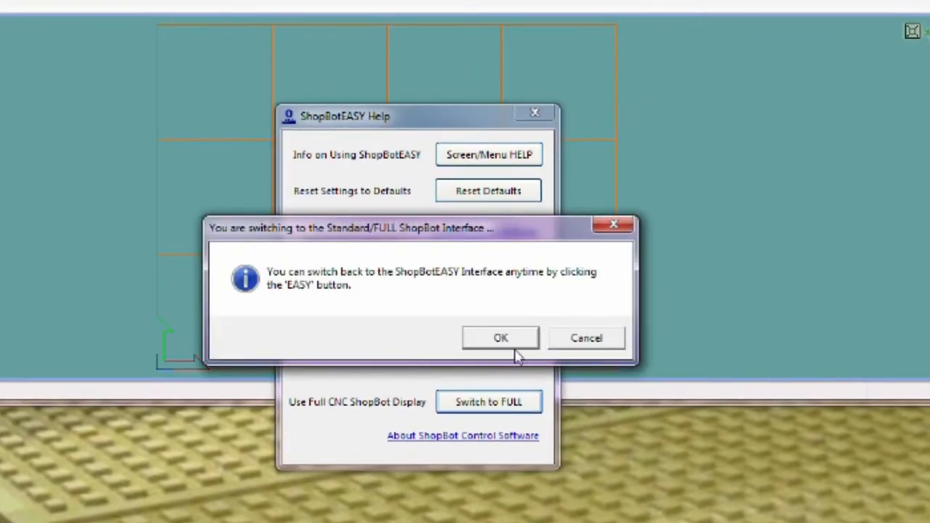
left_click(501, 337)
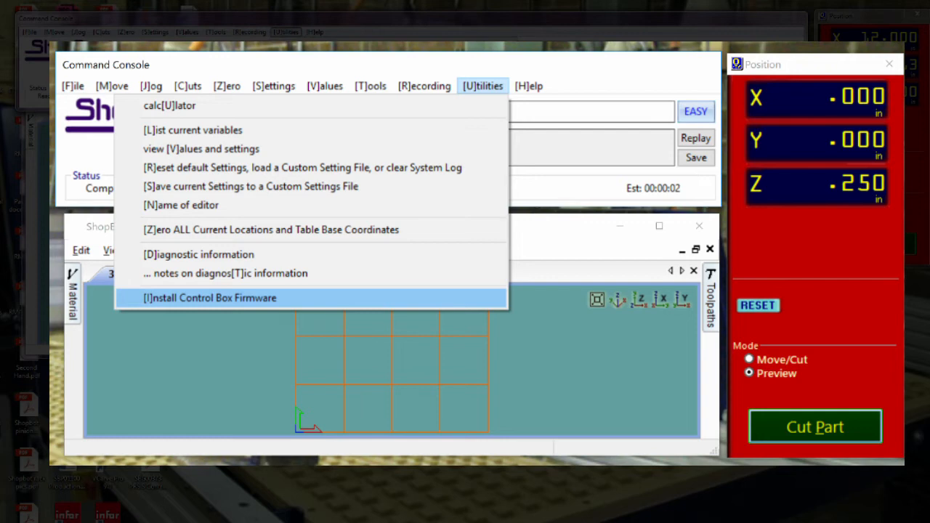
- Launch Install Control Box Firmware from Utilities and reposition the firmware window
left_click(210, 298)
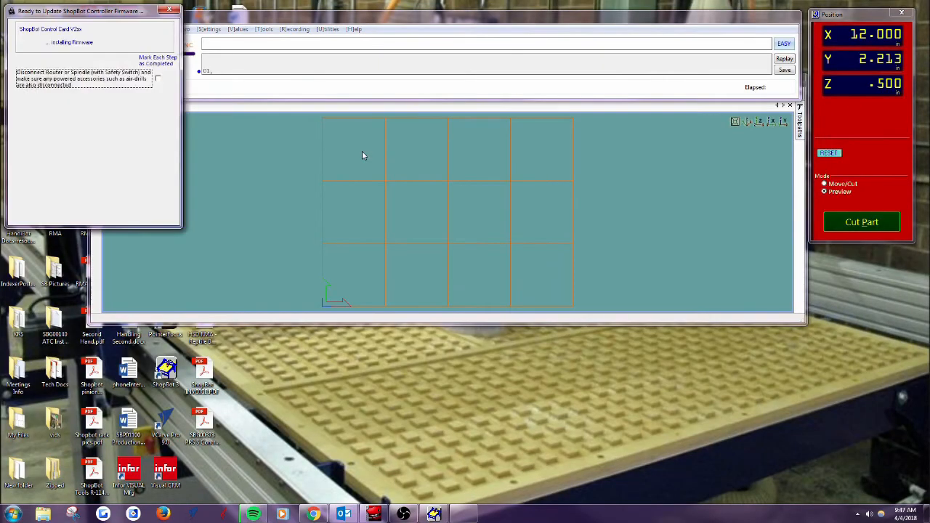
left_click_drag(80, 10, 109, 29)
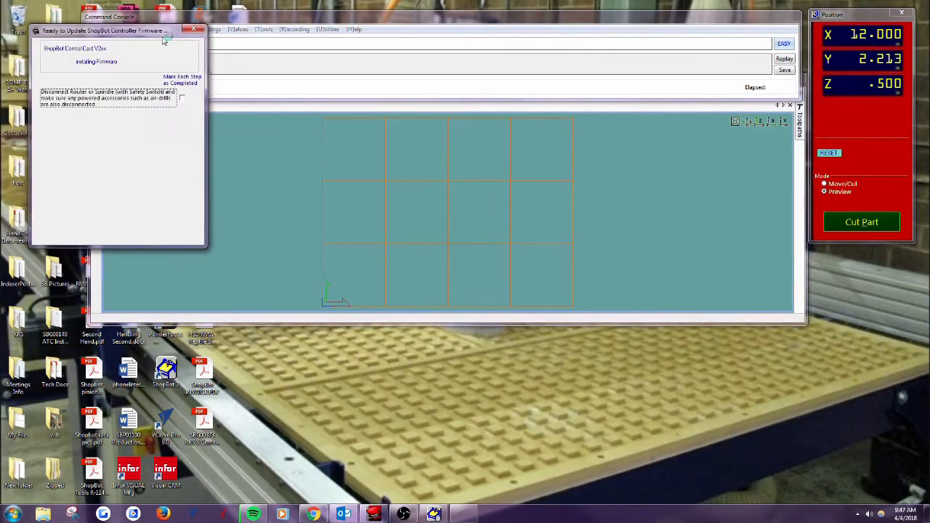